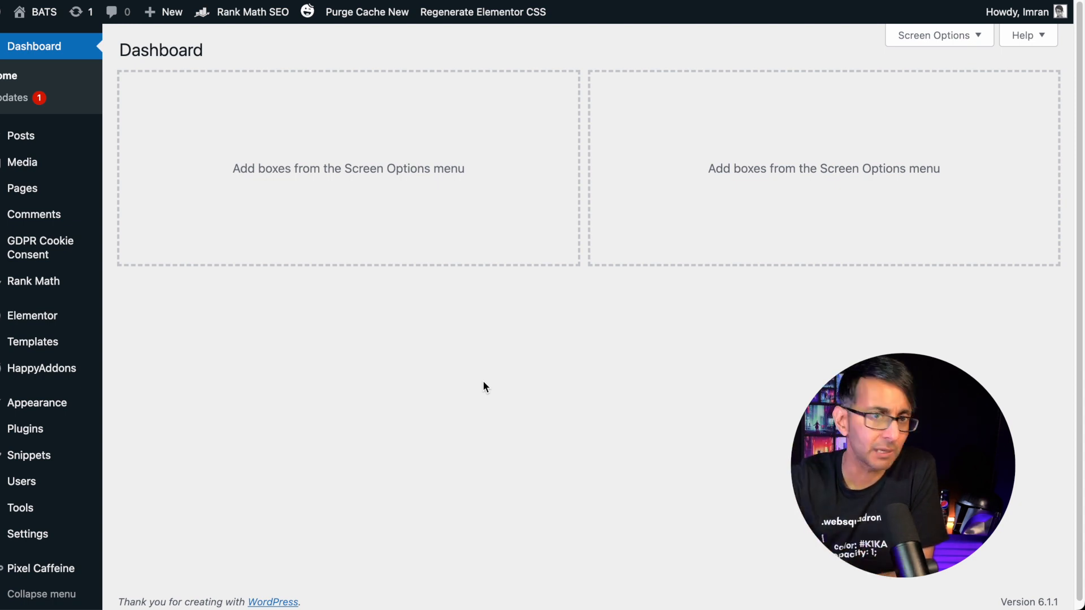
{"action": "mouse_move", "coordinate": [20, 135]}
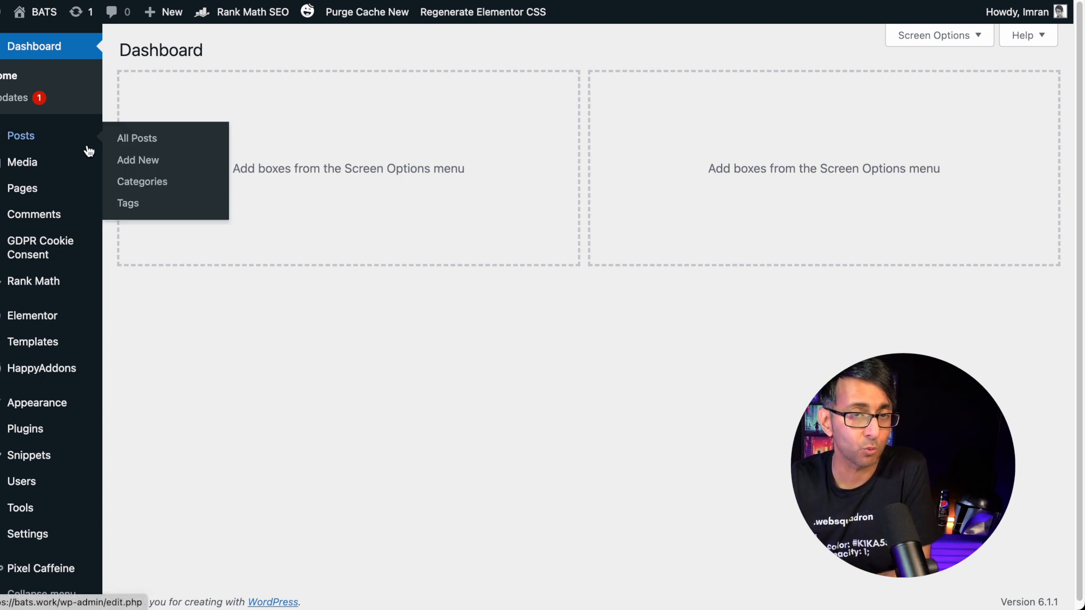
{"action": "mouse_move", "coordinate": [358, 461]}
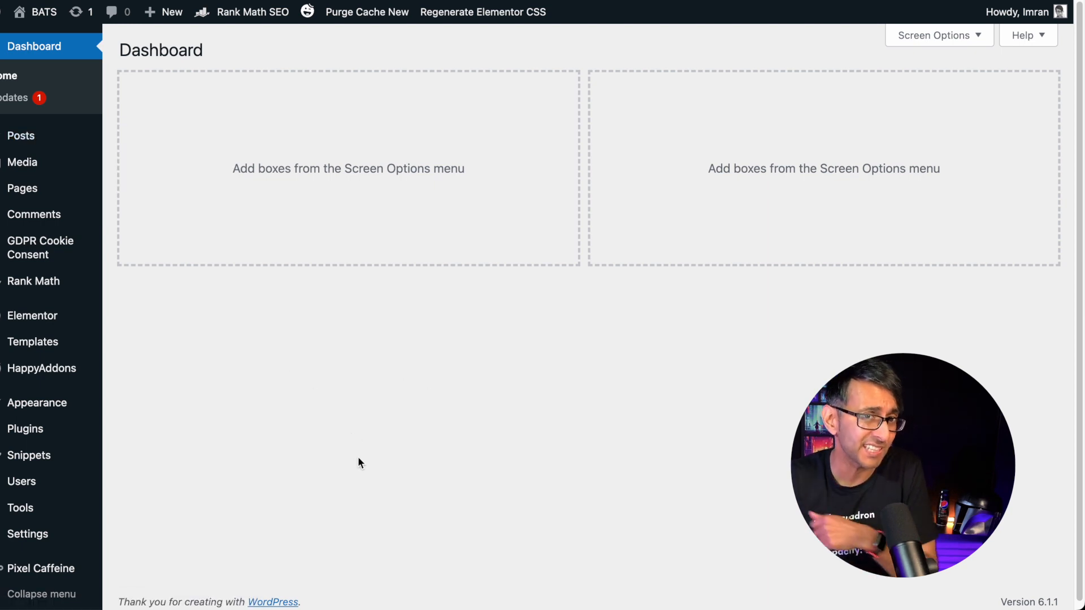
{"action": "mouse_move", "coordinate": [31, 316]}
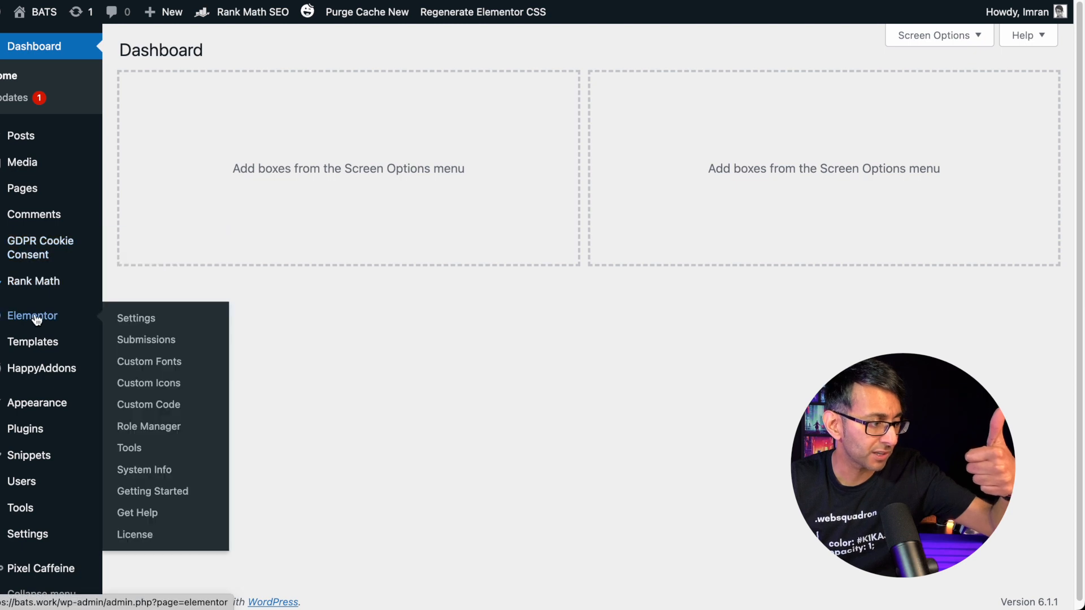
{"action": "mouse_move", "coordinate": [160, 452]}
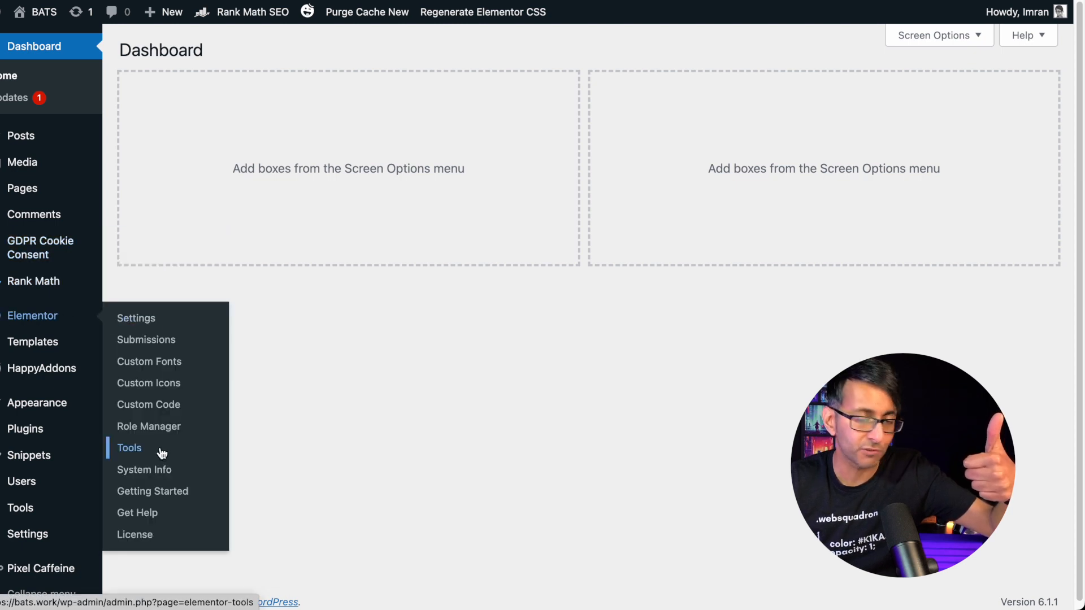
Regenerate Elementor's CSS files and data from the Elementor Tools page.
{"action": "left_click", "coordinate": [129, 447]}
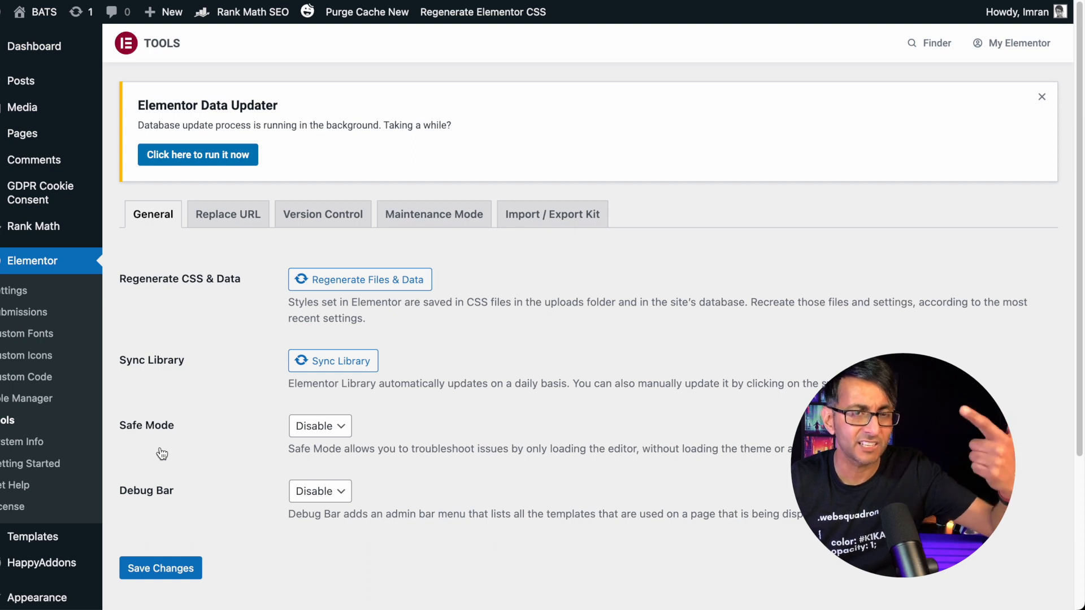
{"action": "left_click", "coordinate": [350, 281]}
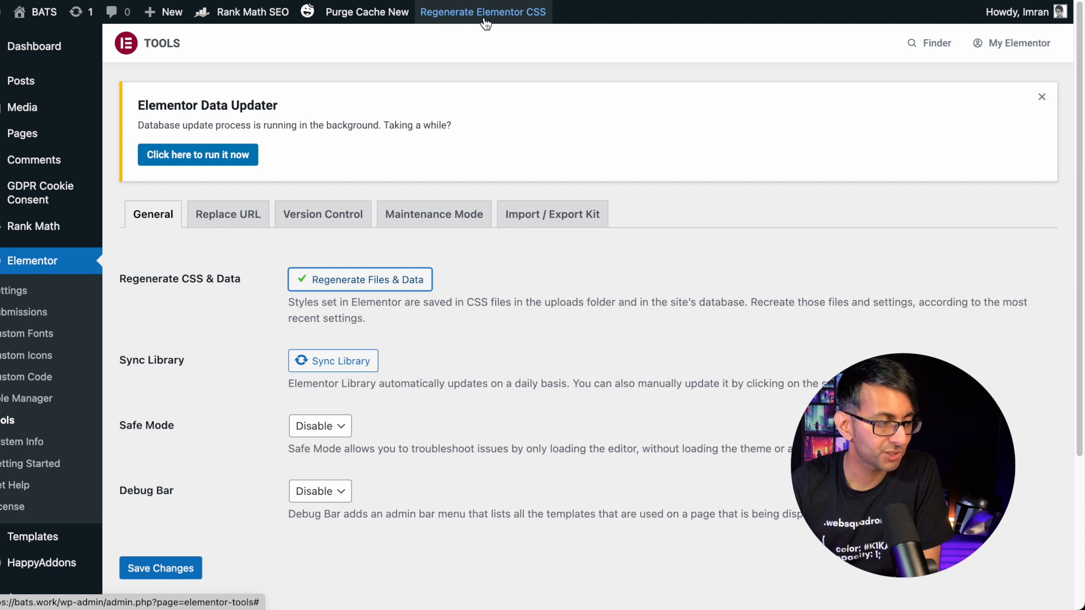
Regenerate Elementor CSS twice via the admin-bar shortcut, dismissing each success alert.
{"action": "left_click", "coordinate": [484, 11]}
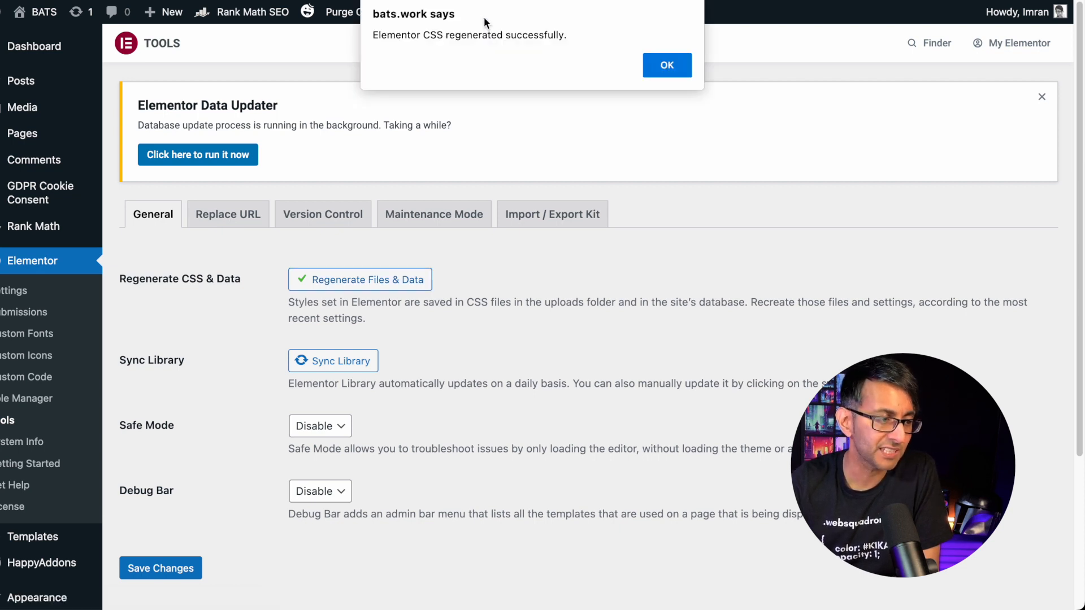
{"action": "left_click", "coordinate": [667, 66]}
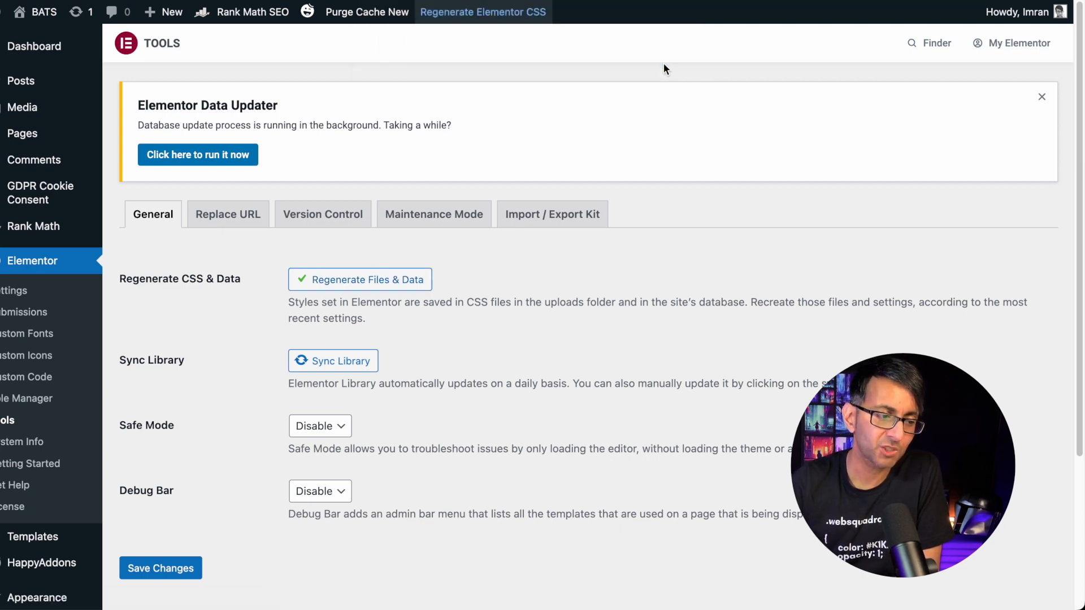
{"action": "mouse_move", "coordinate": [149, 28]}
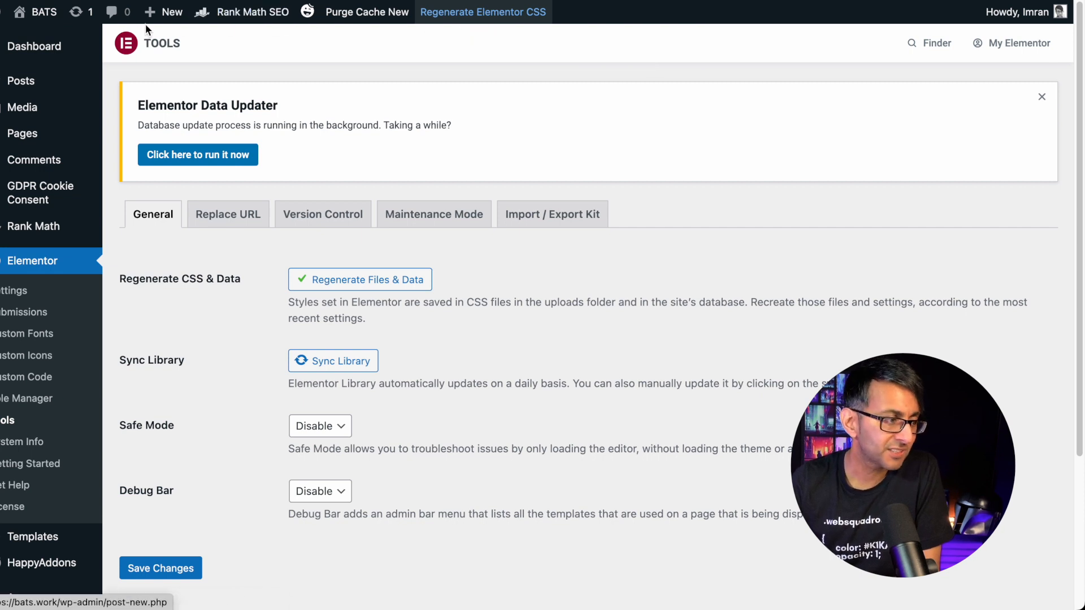
{"action": "left_click", "coordinate": [359, 279]}
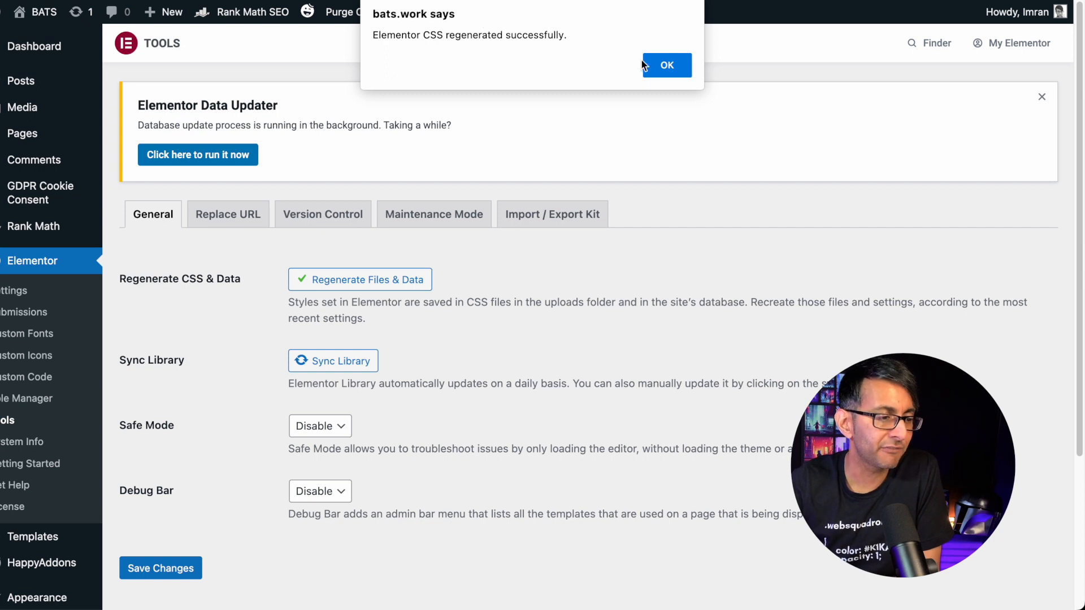
{"action": "left_click", "coordinate": [667, 66]}
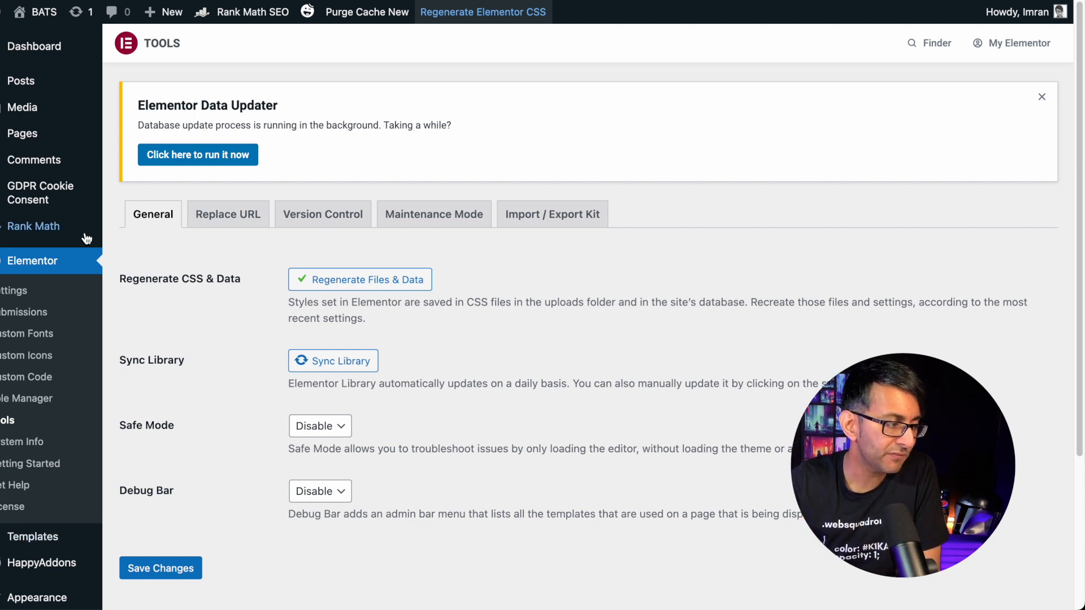
{"action": "mouse_move", "coordinate": [219, 406]}
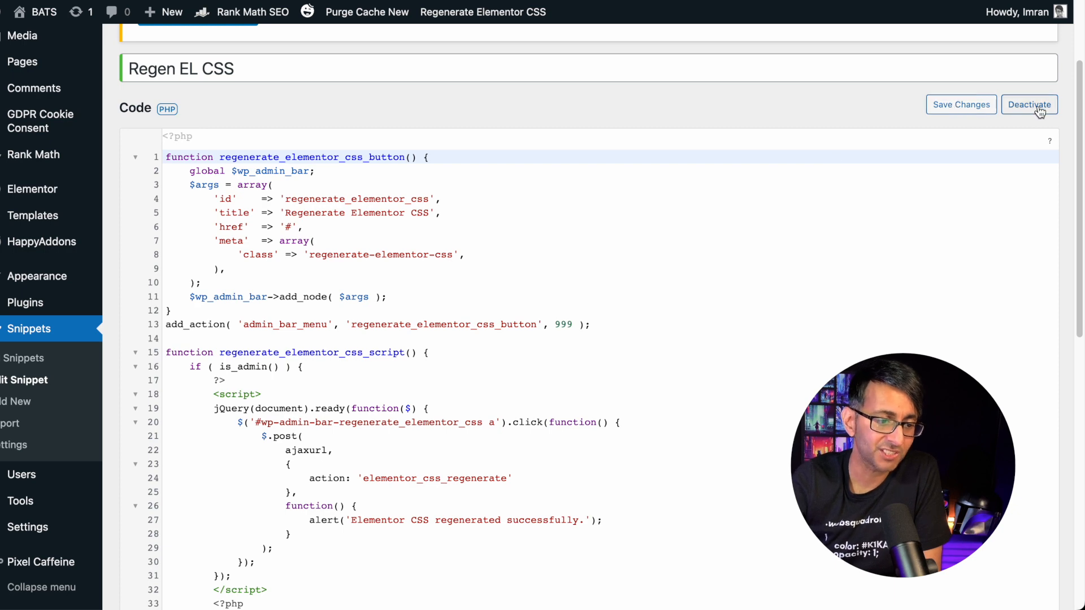
{"action": "mouse_move", "coordinate": [497, 25]}
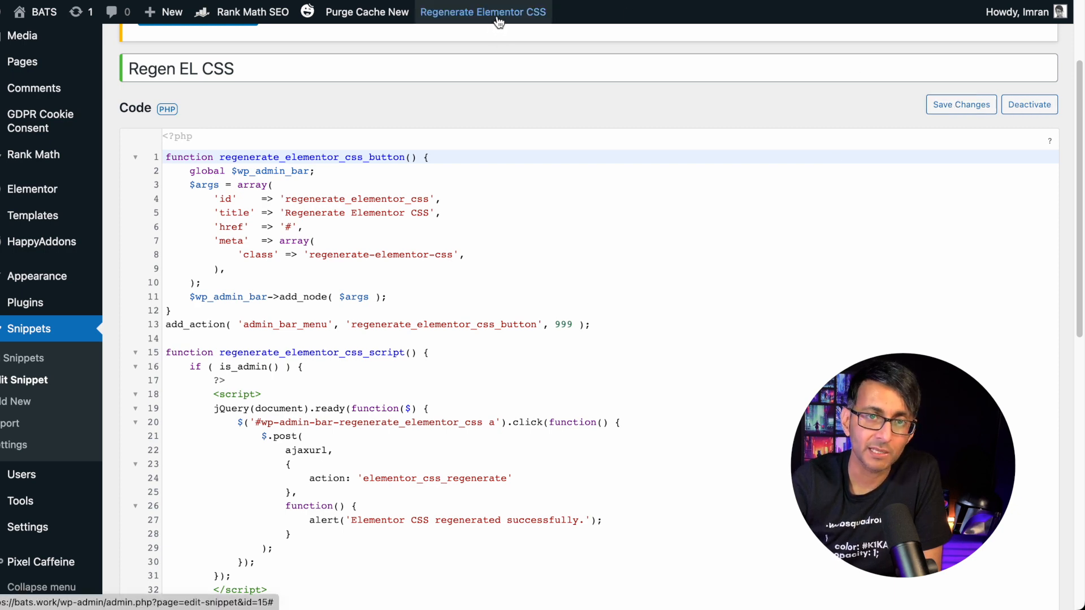
Regenerate Elementor CSS from the snippet page and dismiss the success alert.
{"action": "left_click", "coordinate": [484, 11]}
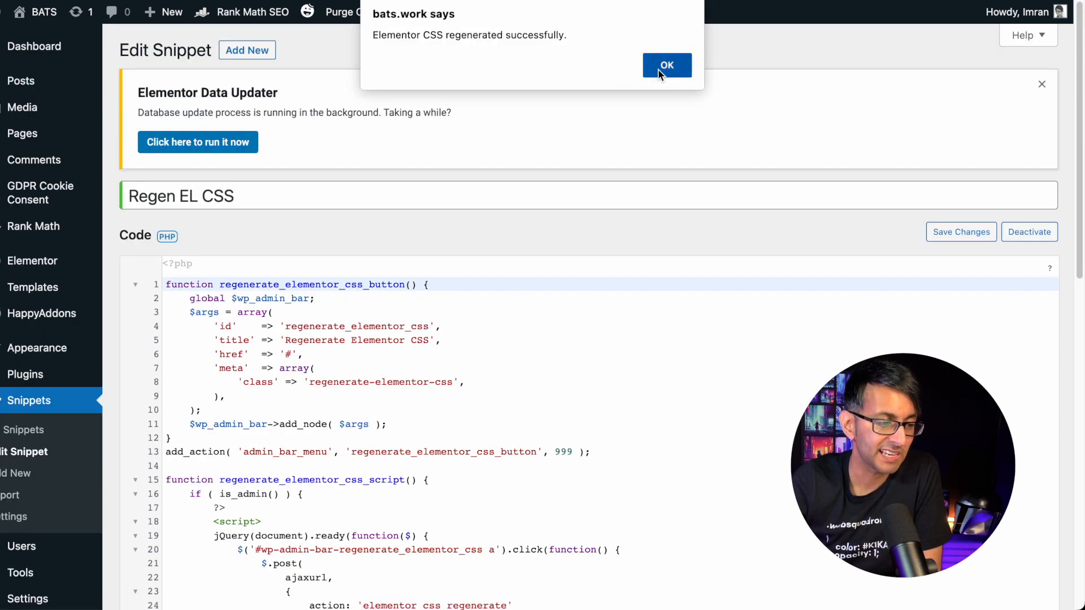
{"action": "left_click", "coordinate": [669, 64]}
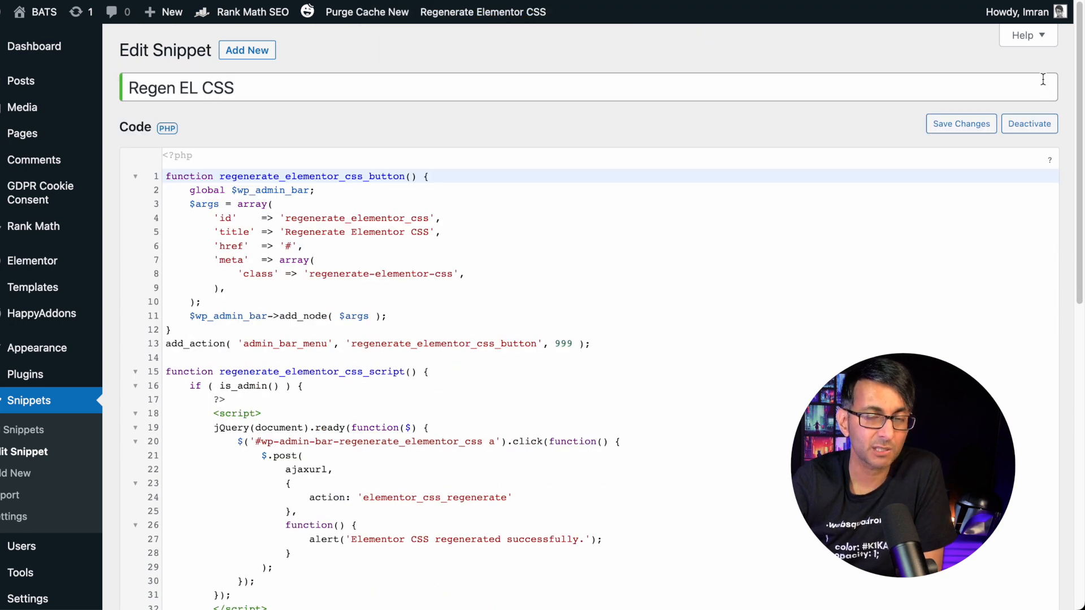